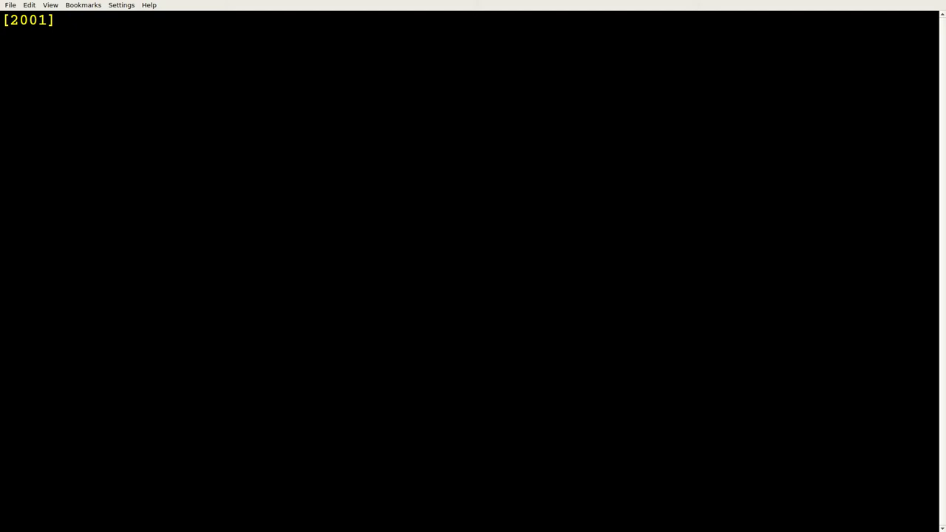
Step: Launch IntelliJ IDEA from Konsole with the ij command to reach its welcome screen
click(67, 21)
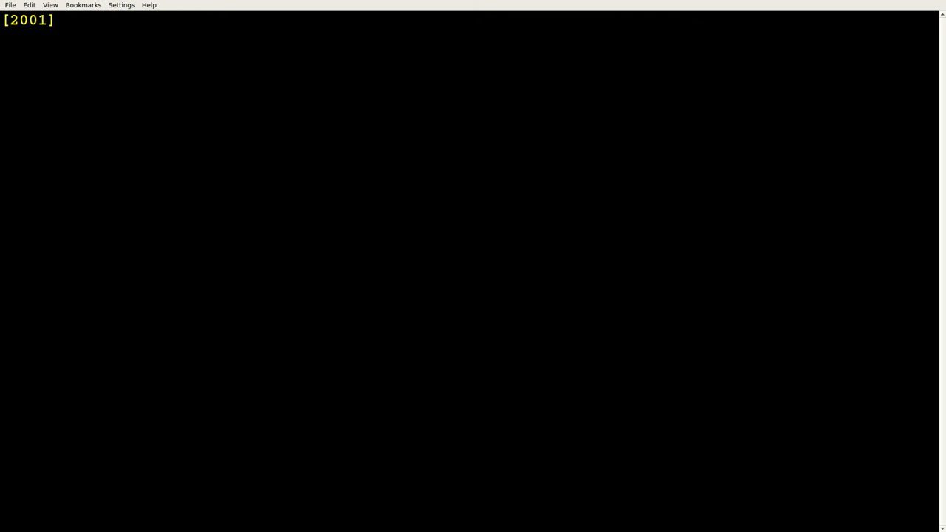
click(71, 20)
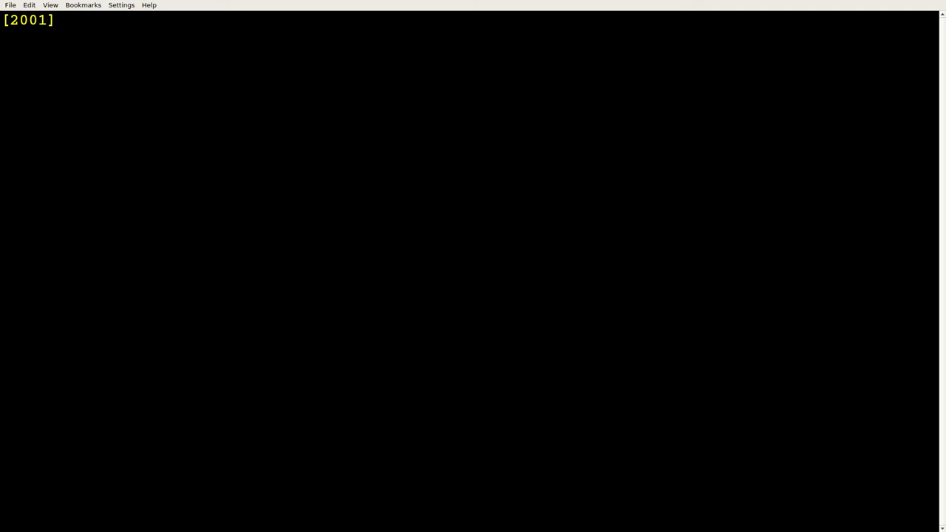
text(ij)
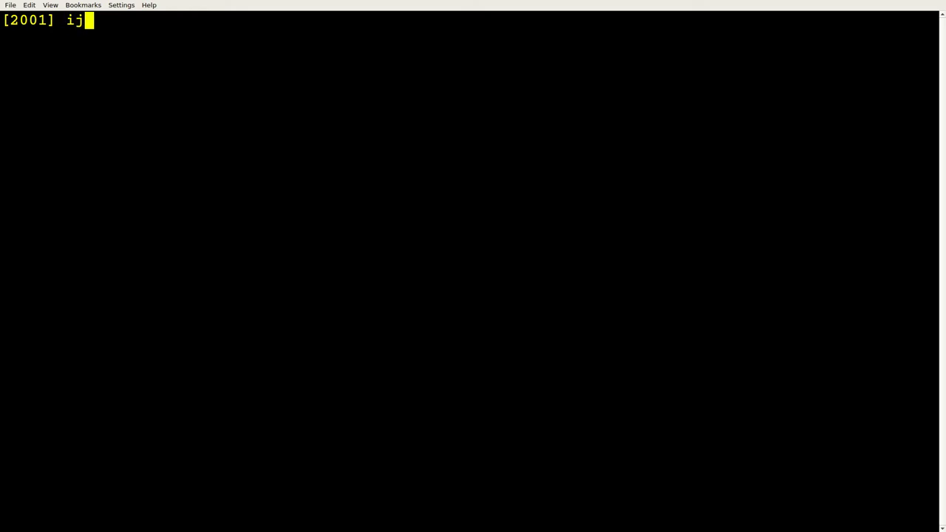
key(Return)
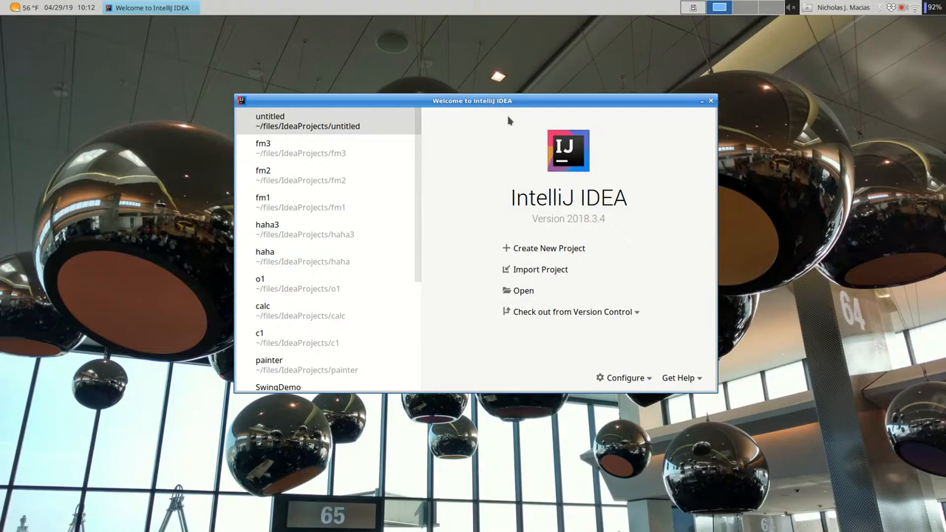
Step: Create a new plain Java project with SDK 1.8, stepping the wizard to the name page and entering 'Hahaha'
click(325, 121)
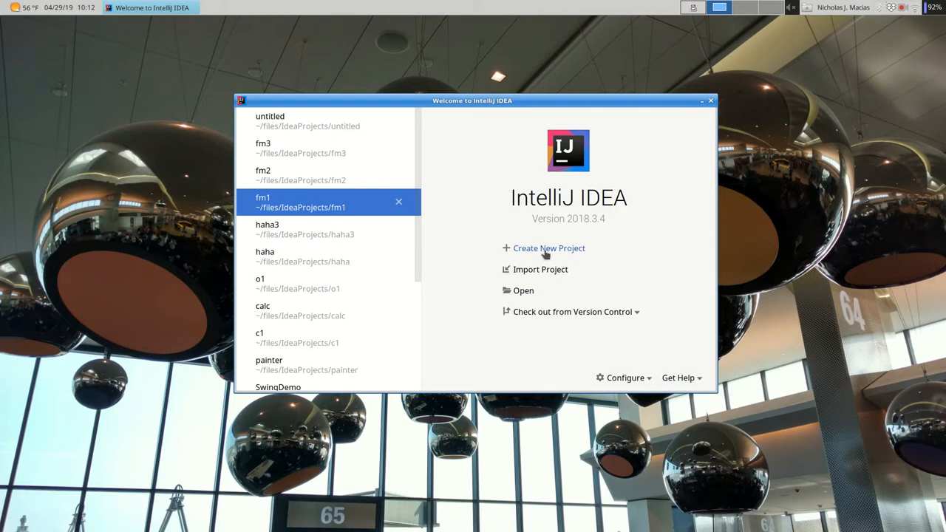
click(548, 248)
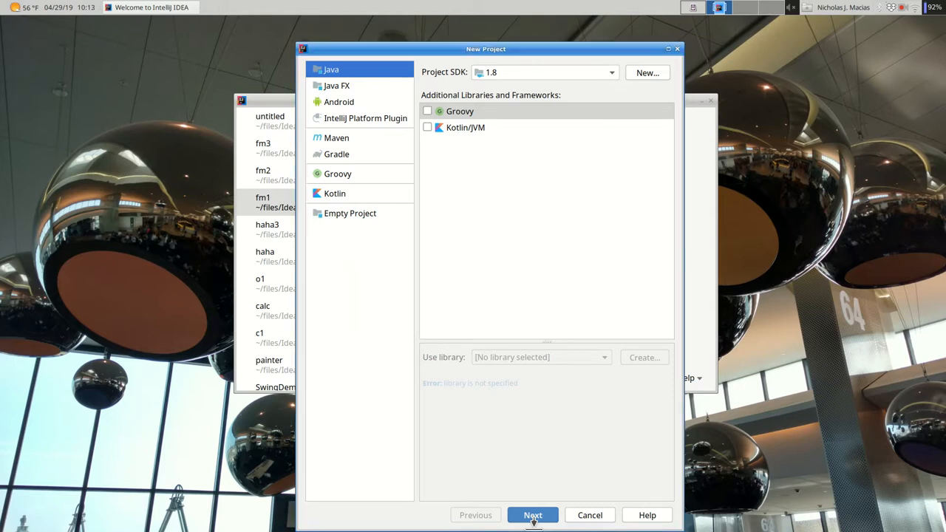
click(532, 515)
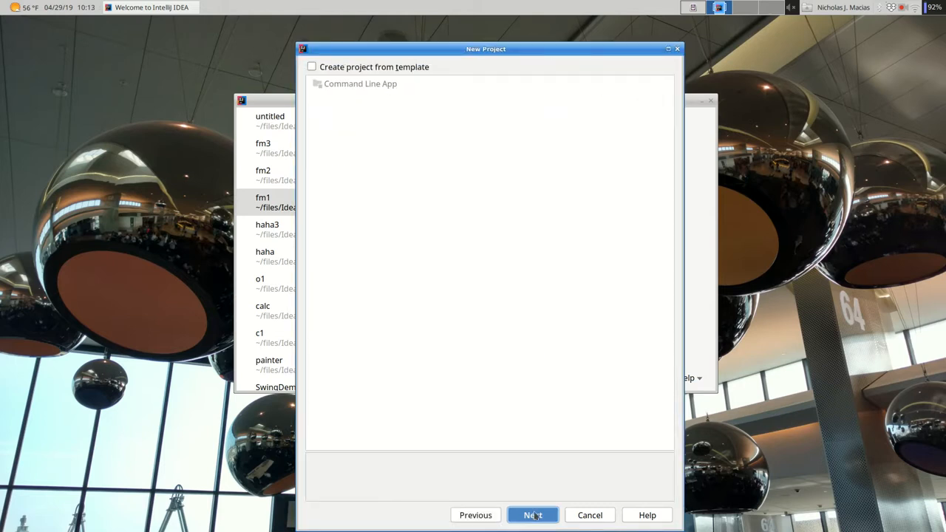
click(532, 515)
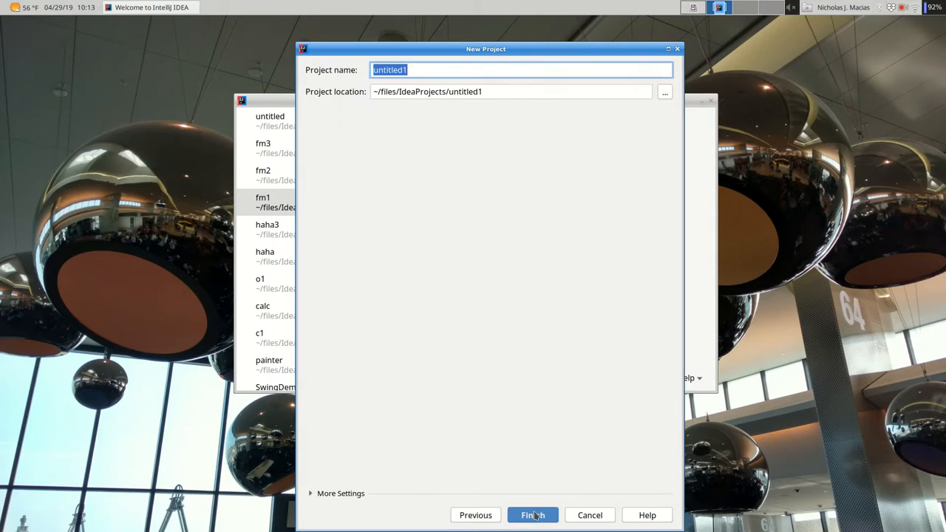
text(Hahaha)
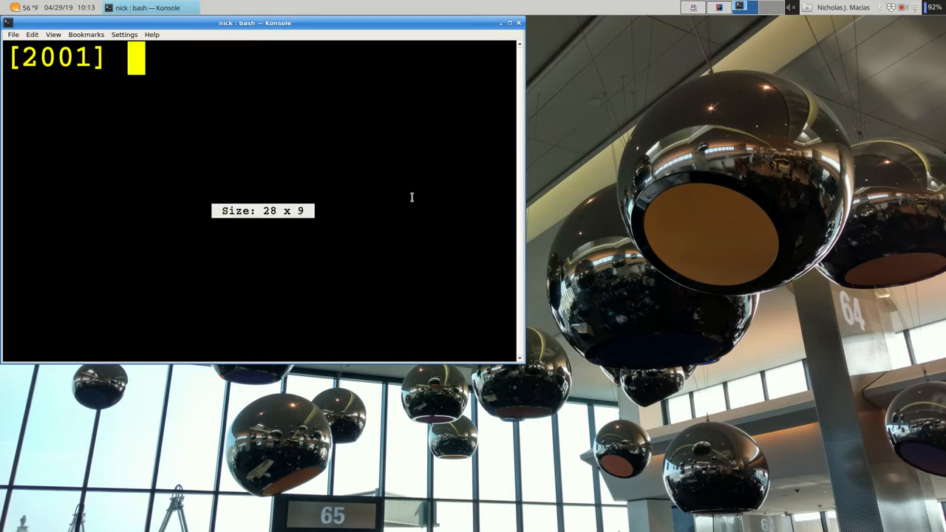
click(508, 22)
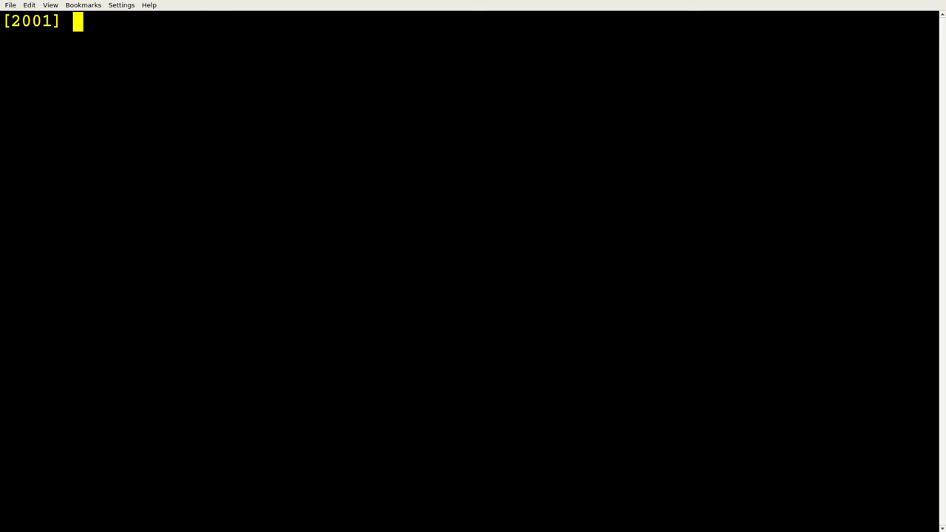
Step: Run 'doc graphic' in Konsole to show the Java Graphics class Javadoc in Firefox
text(doc graphic)
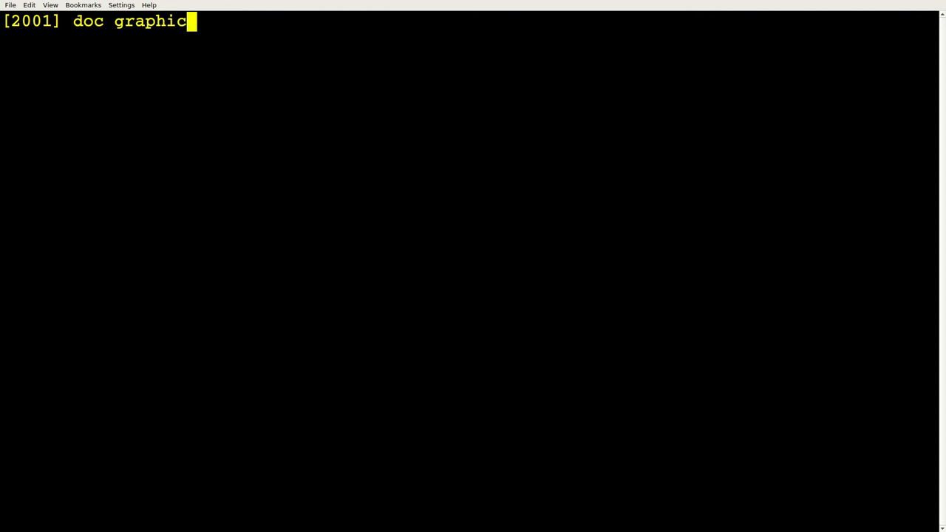
key(Return)
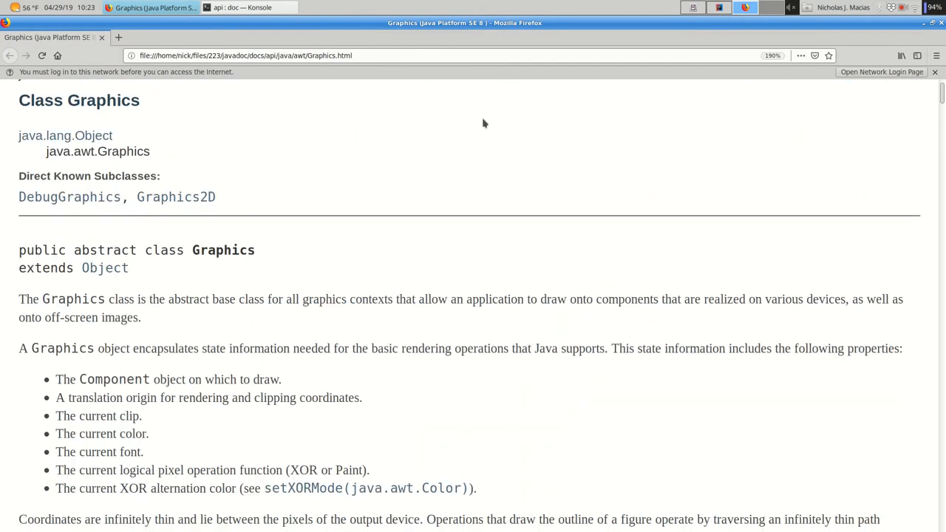
mouse_move(243, 202)
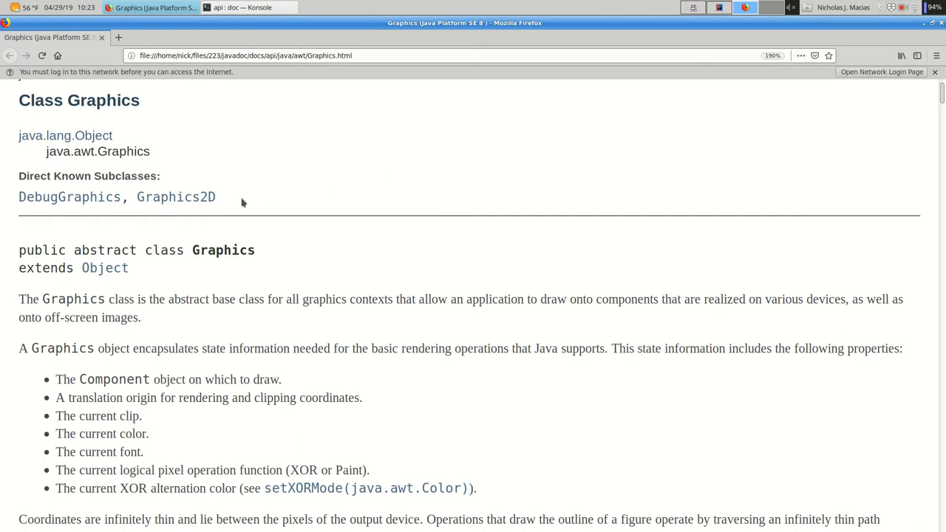
Step: Scroll the Graphics method summary down to the fill methods, fill3DRect through fillRoundRect
scroll(down, 3)
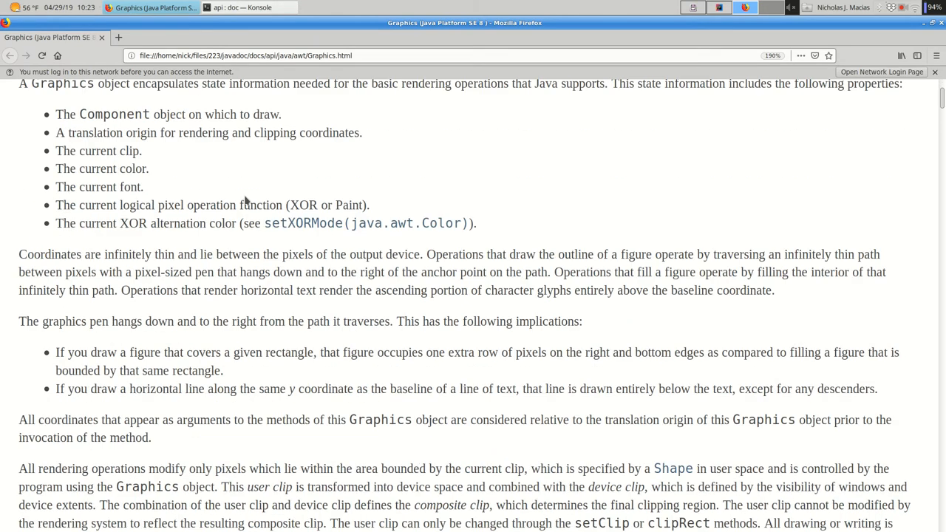
scroll(down, 3)
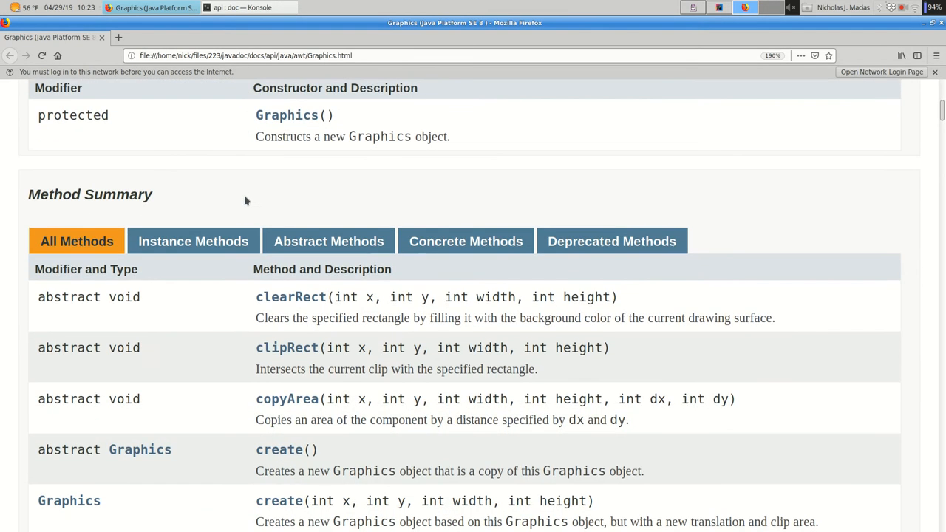
scroll(down, 3)
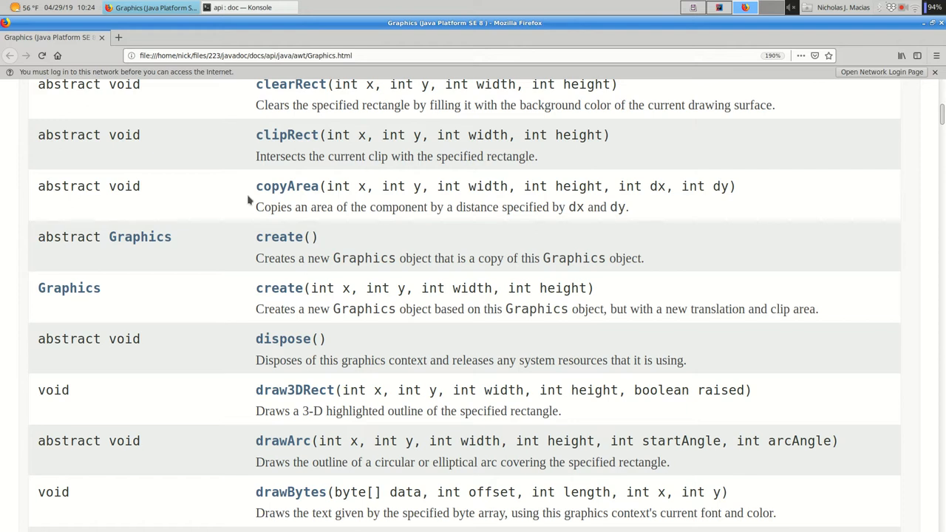
mouse_move(185, 183)
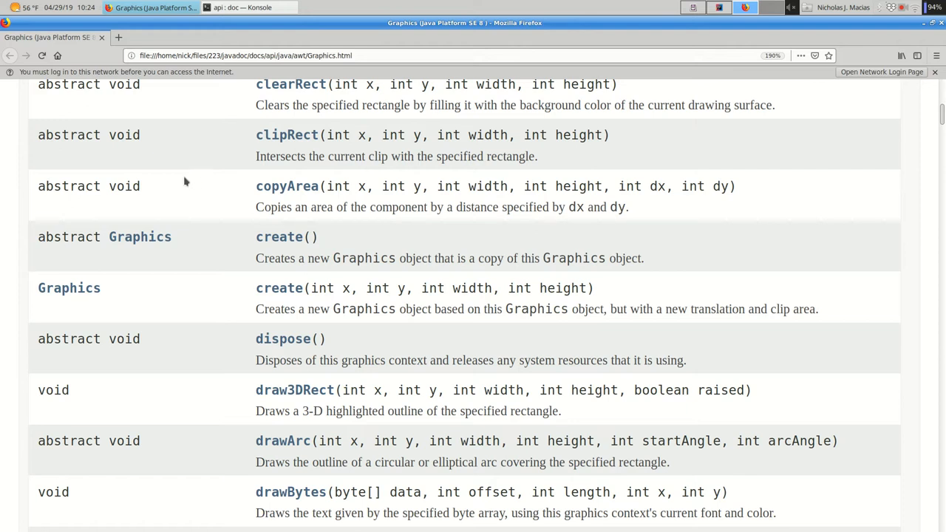
scroll(down, 3)
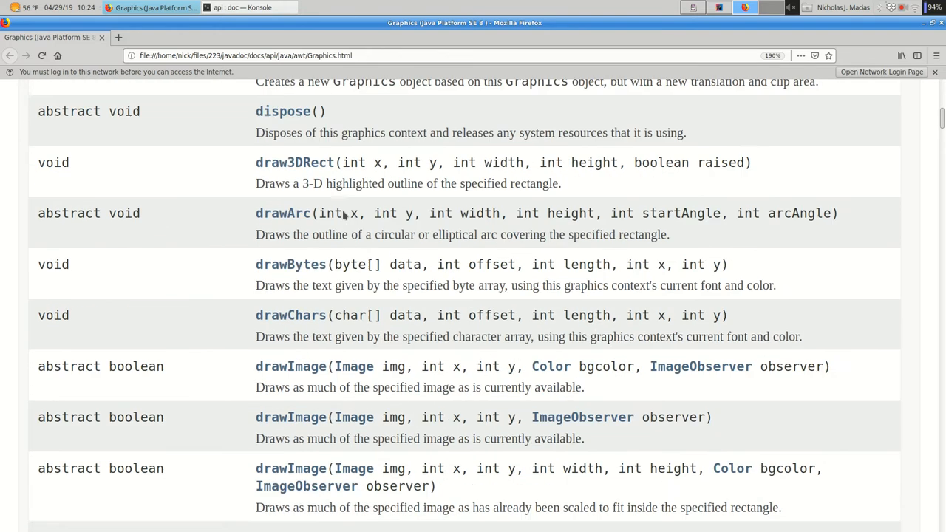
scroll(down, 3)
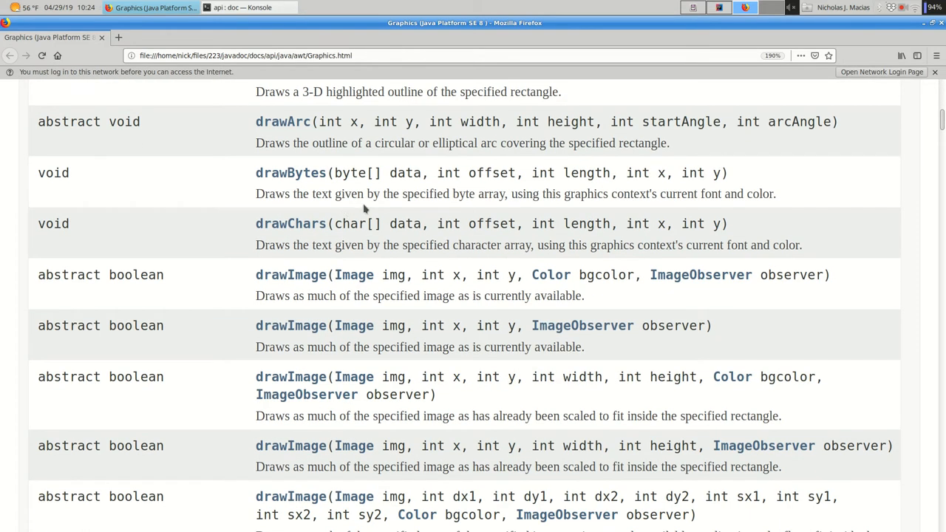
mouse_move(381, 191)
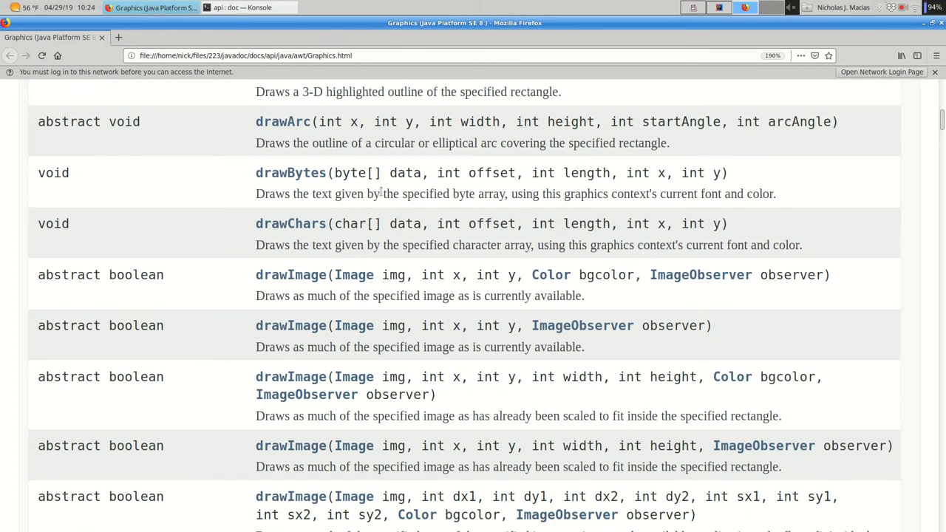
scroll(down, 3)
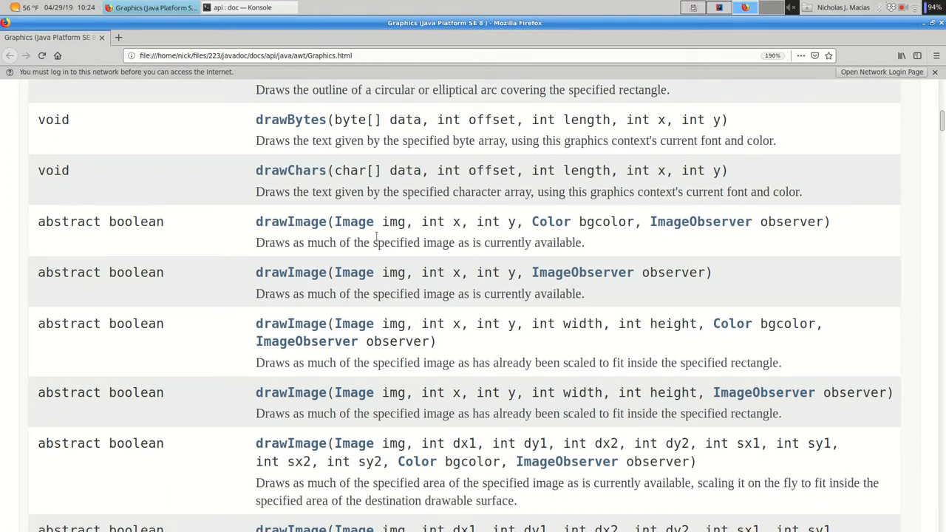
scroll(down, 3)
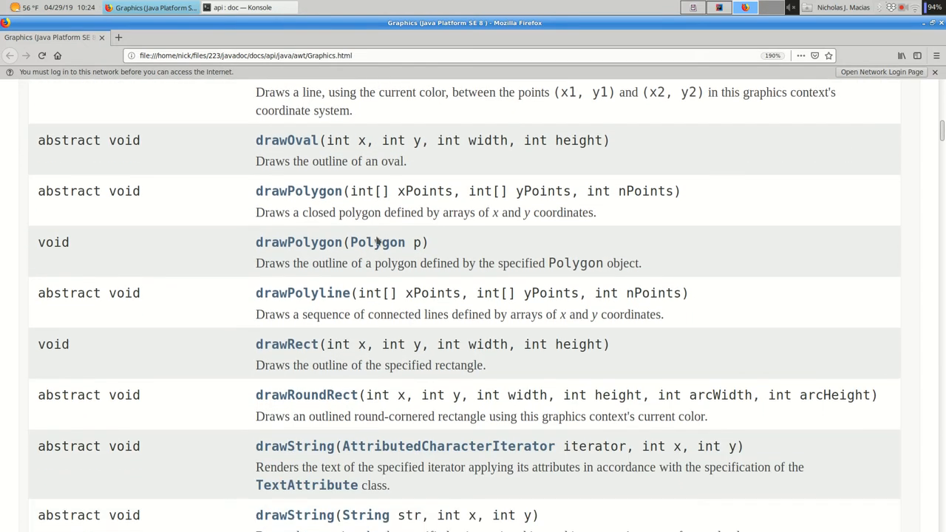
scroll(down, 3)
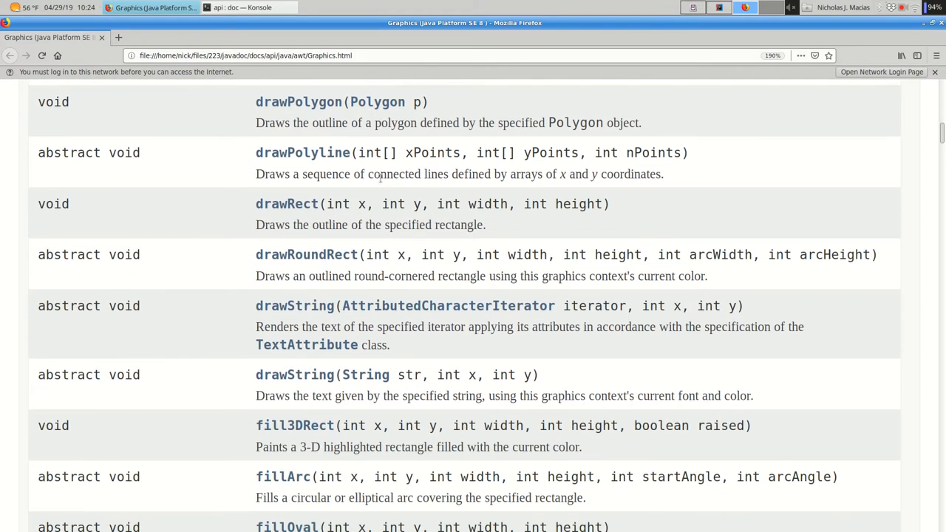
scroll(down, 3)
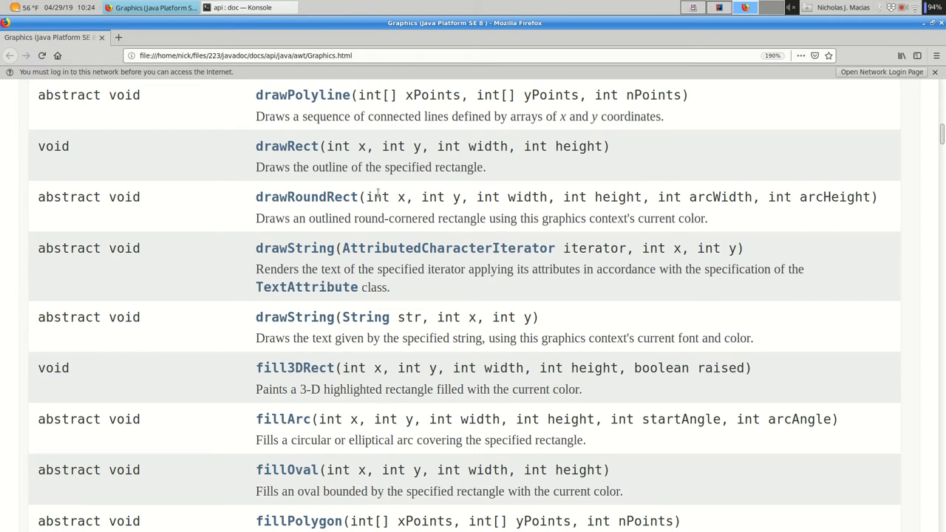
mouse_move(340, 240)
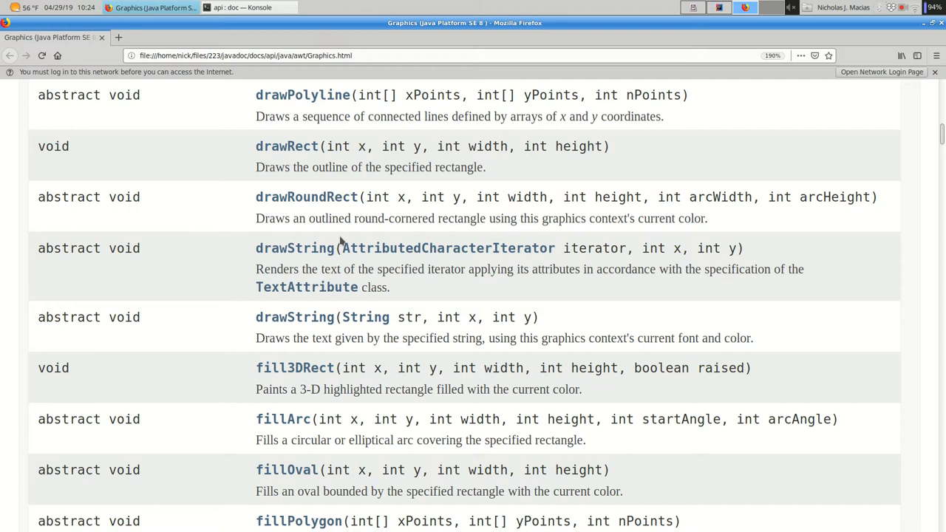
scroll(down, 3)
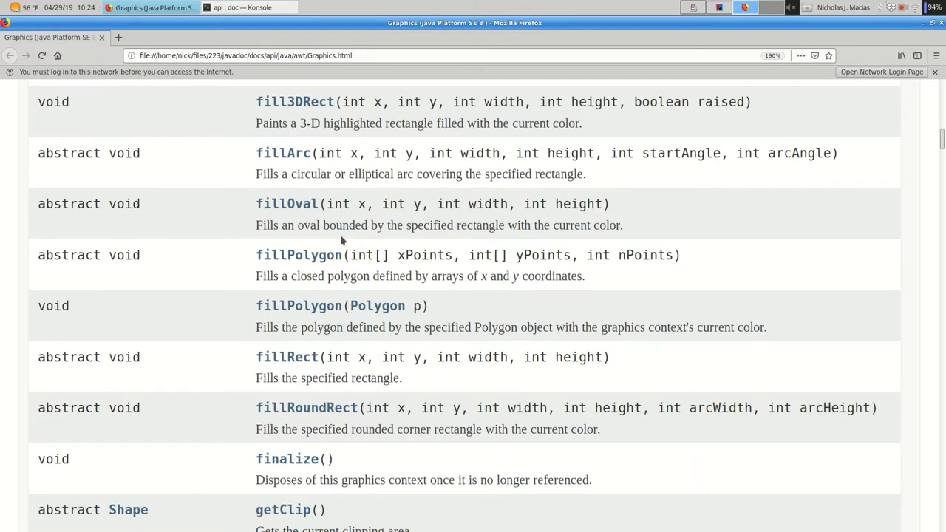
Step: Scroll past the remaining methods to Constructor Detail, then switch to the empty Hahahaha project in IntelliJ IDEA
scroll(down, 3)
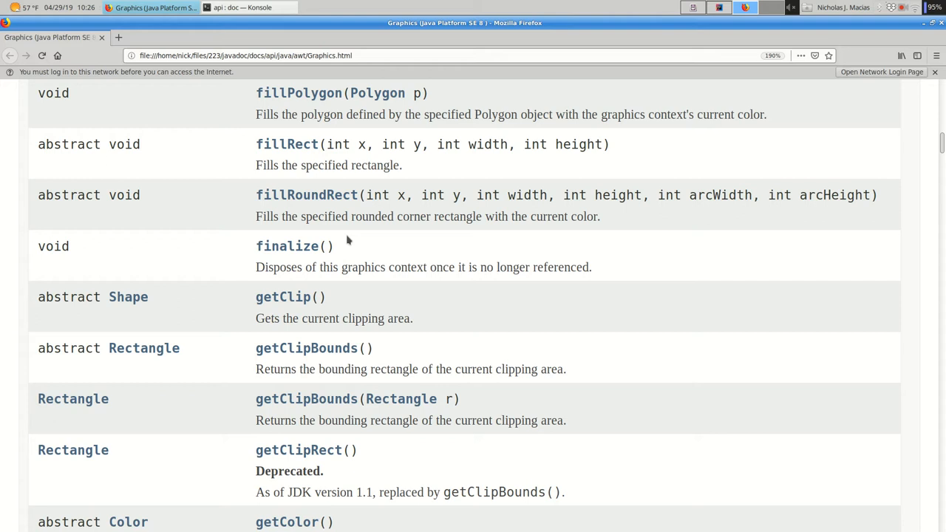
scroll(down, 3)
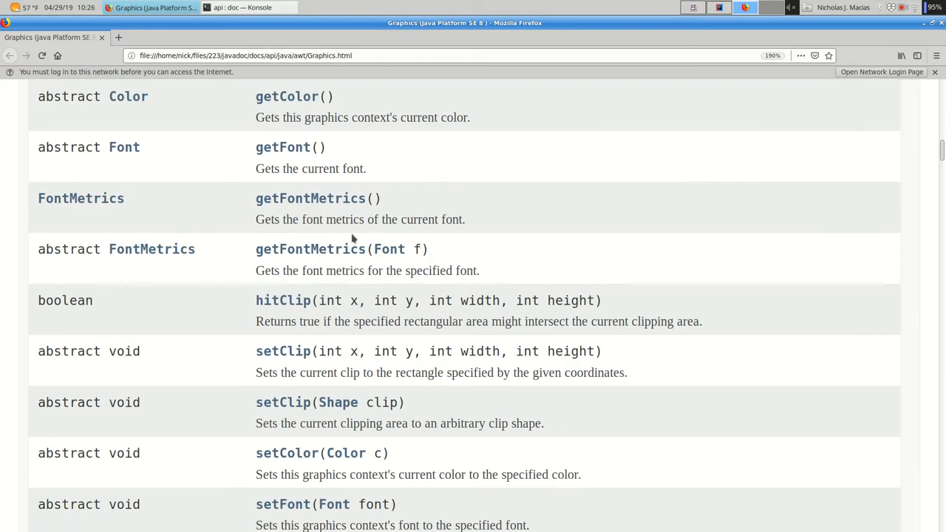
scroll(down, 3)
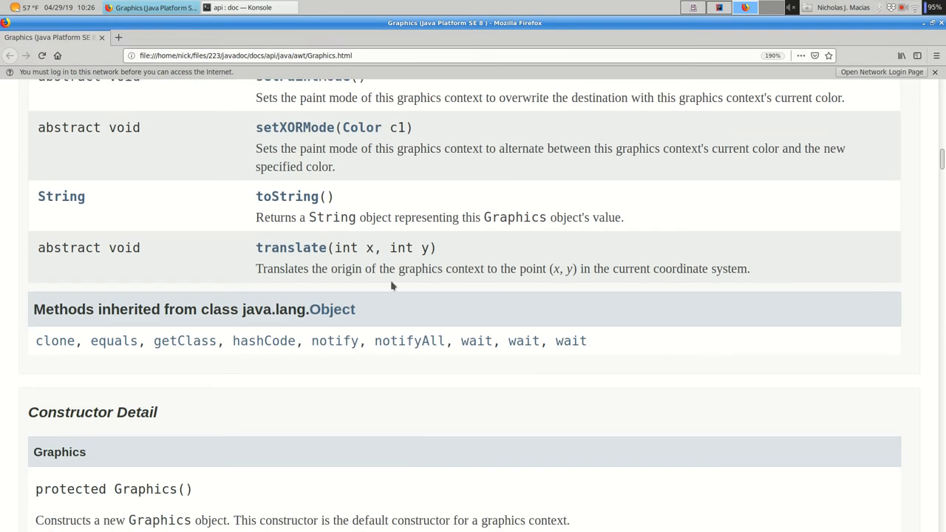
click(152, 7)
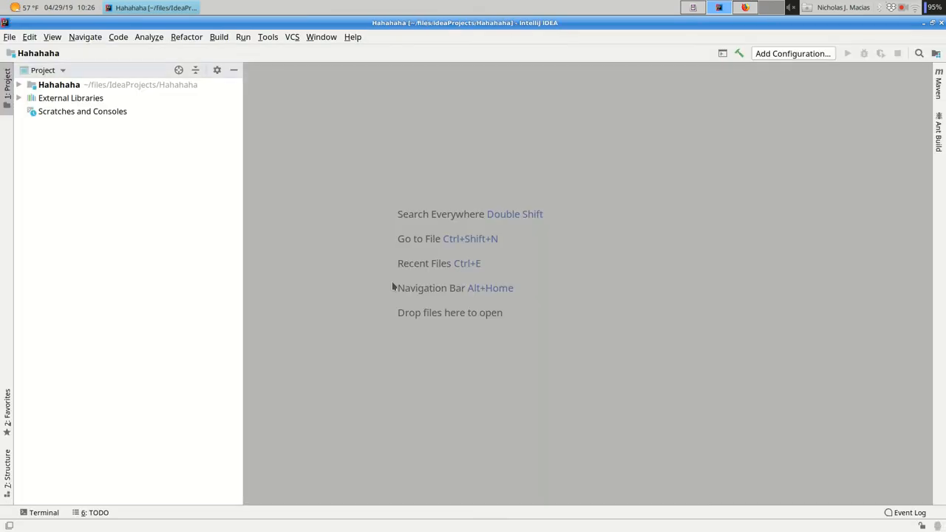